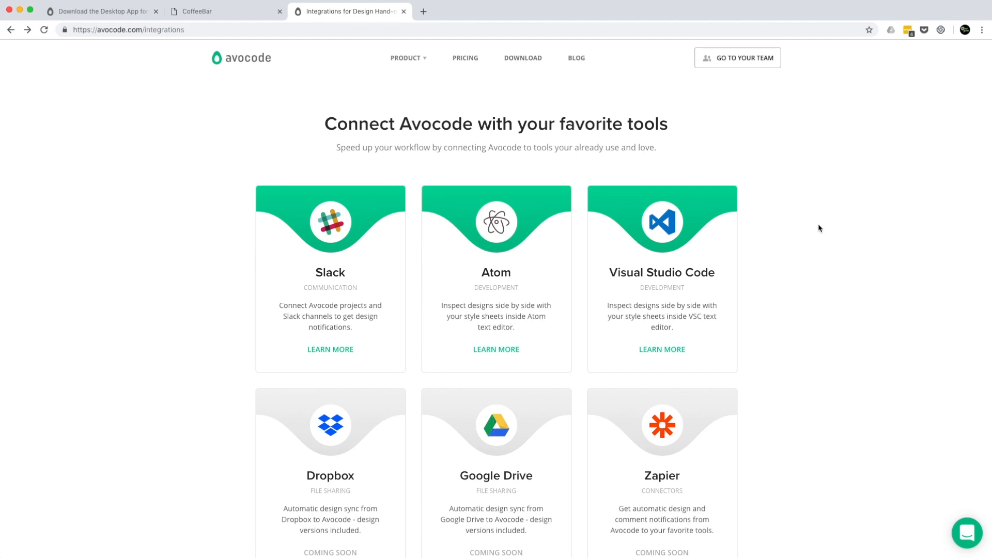
mouse_move(813, 237)
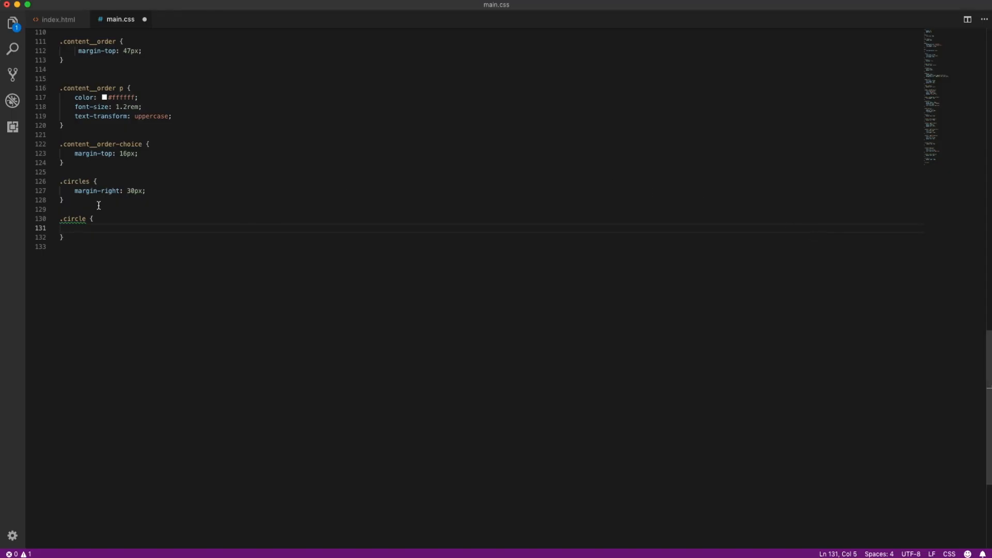
Step: Search the Extensions view for 'avocode' and install the Avocode extension
left_click(12, 127)
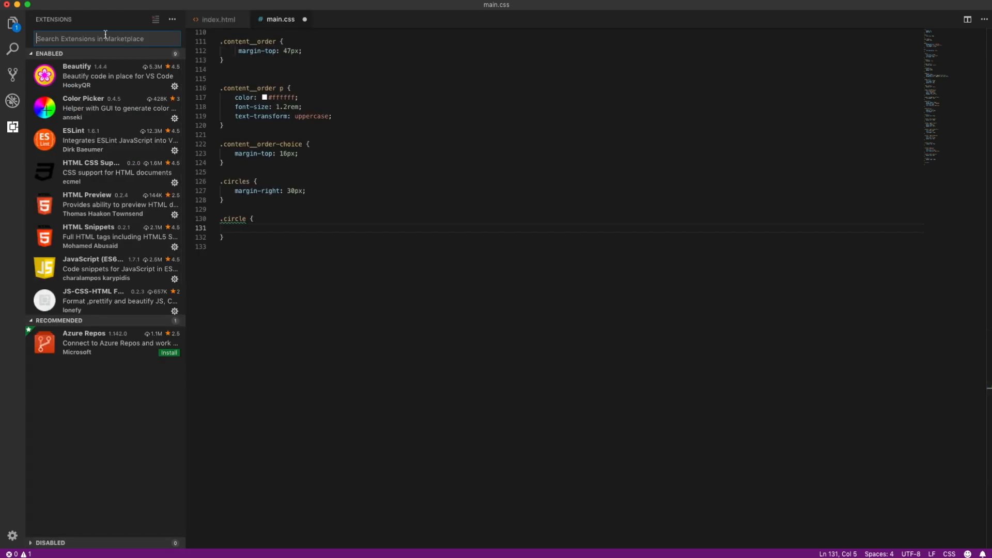
type("avocode")
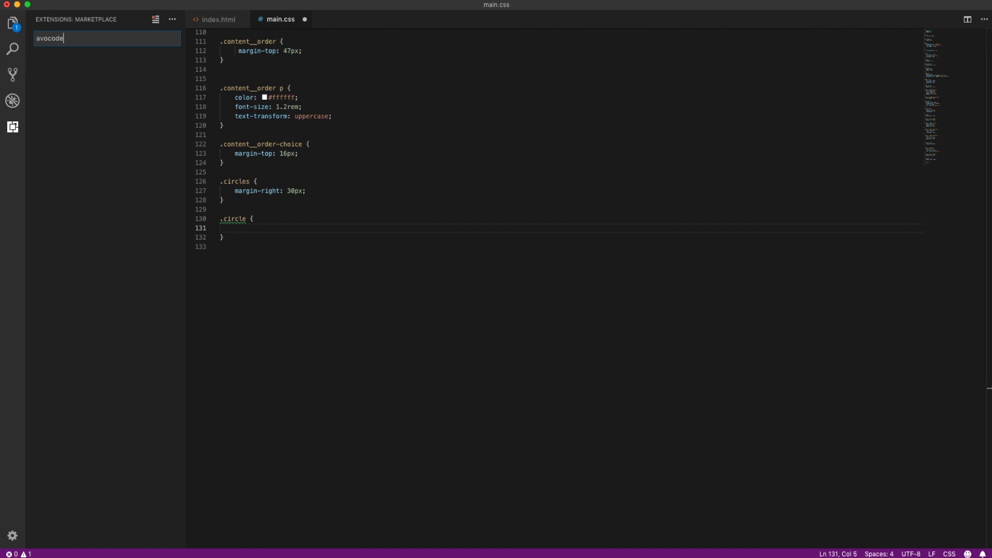
left_click(105, 64)
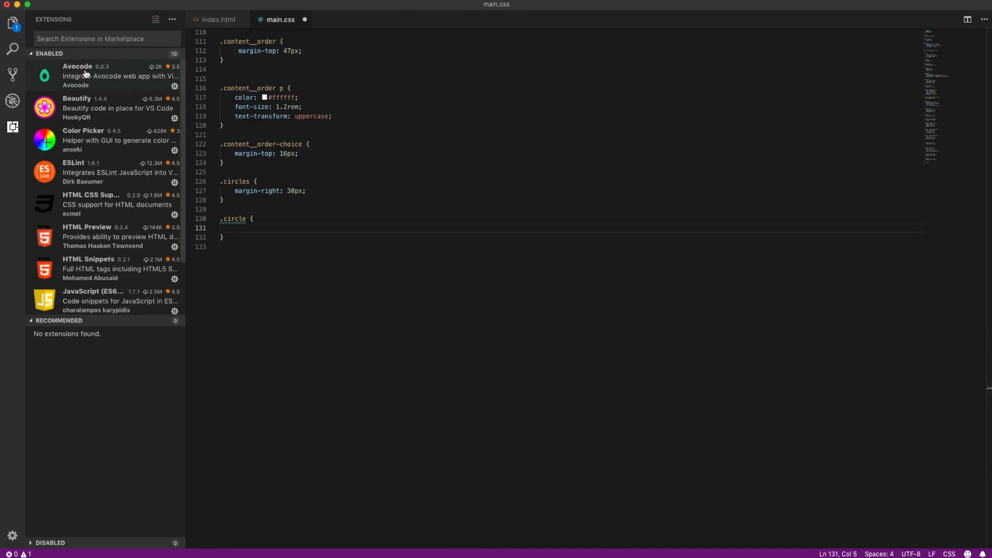
mouse_move(102, 76)
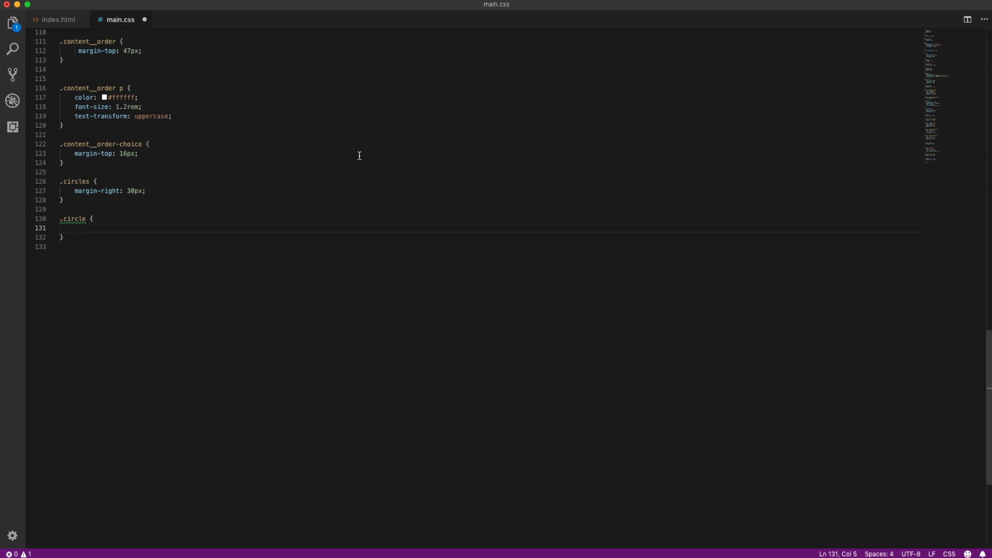
Step: Run 'Open Avocode app' from the Command Palette to launch Avocode beside main.css
key("shift+cmd+p")
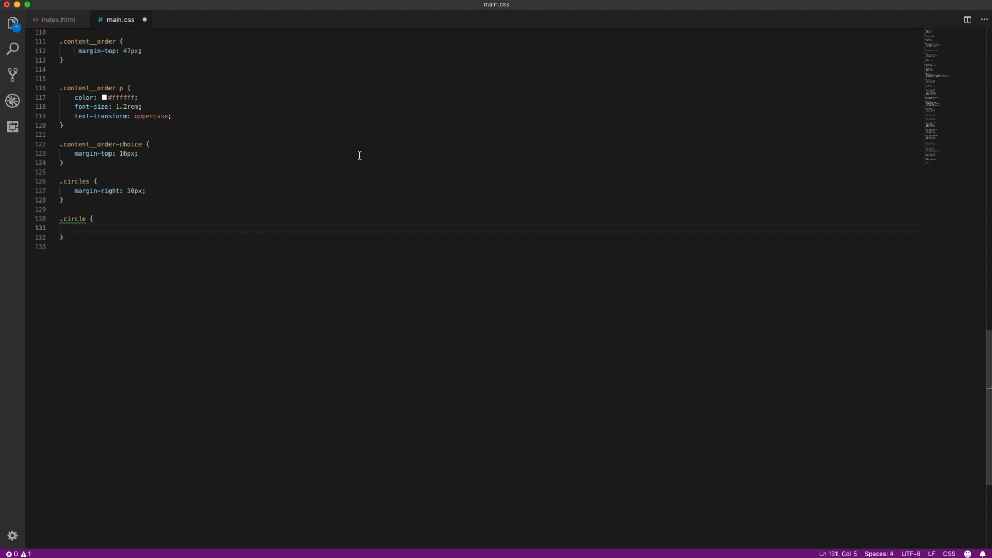
key("Cmd+Shift+P")
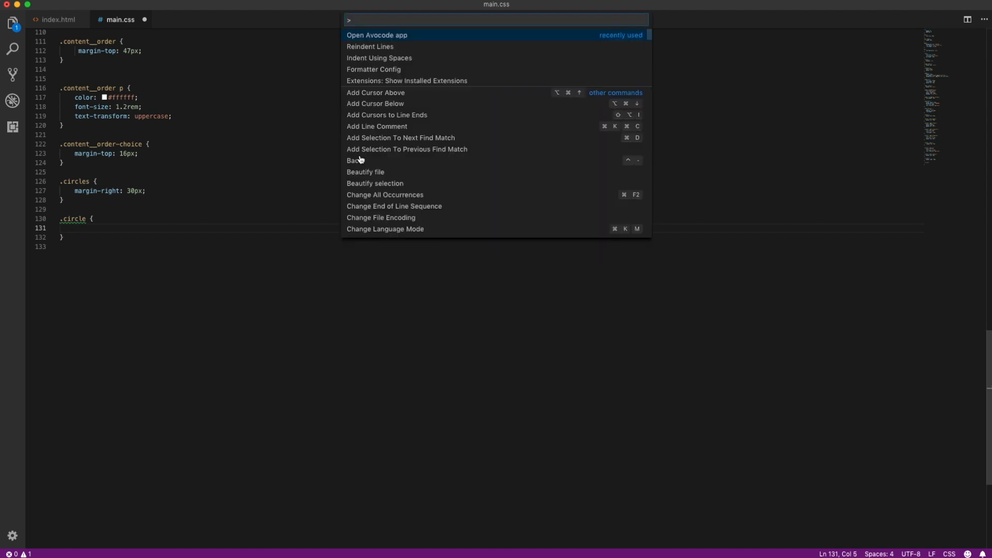
left_click(377, 34)
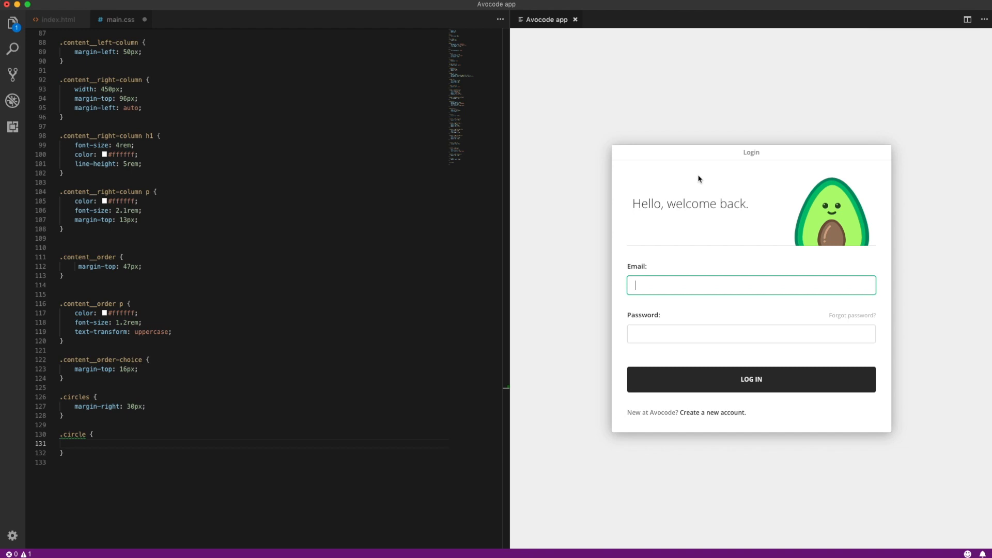
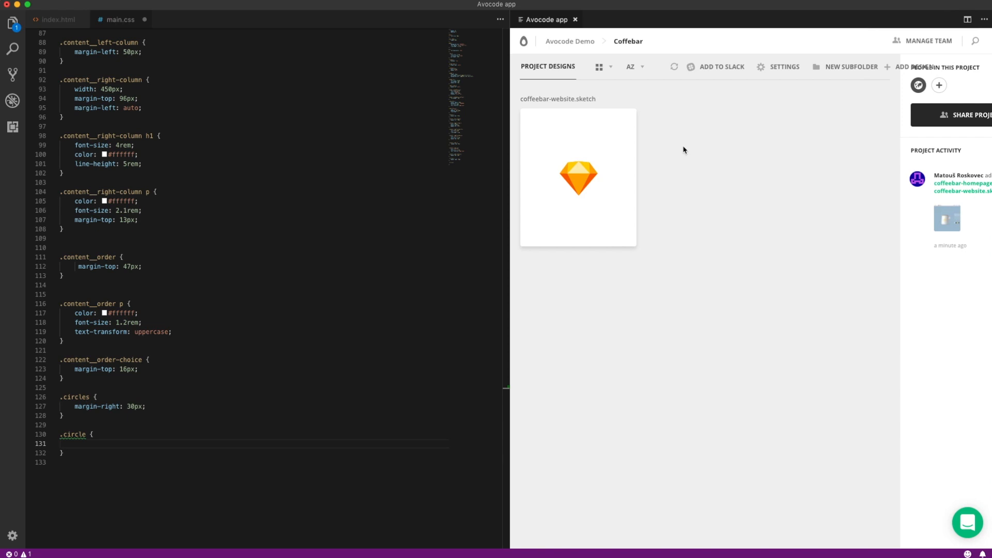
mouse_move(508, 266)
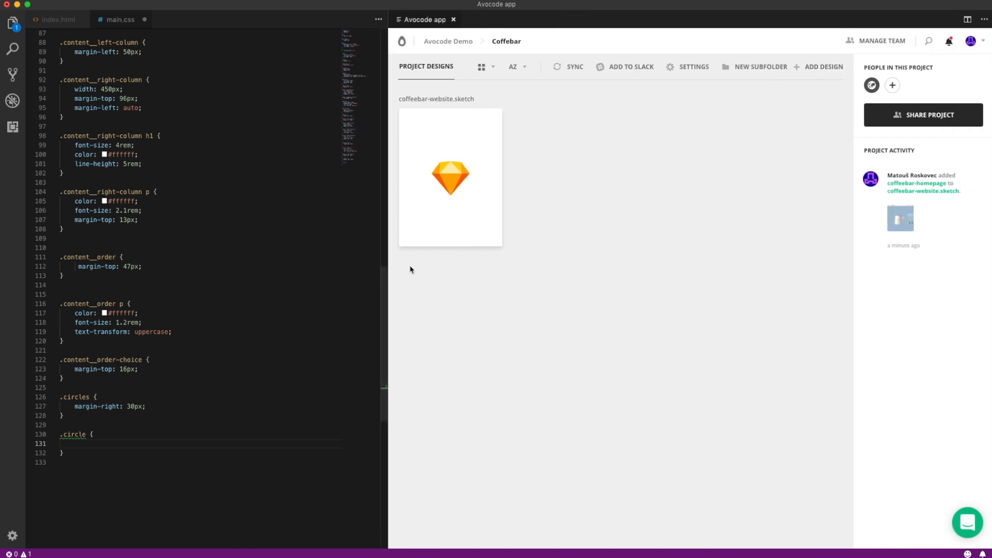
mouse_move(563, 301)
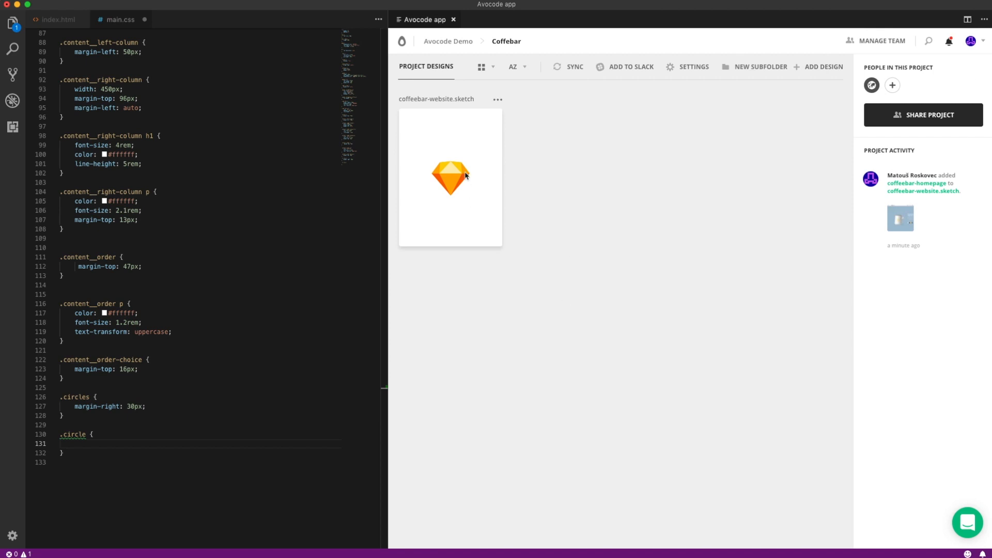
Step: Open coffeebar-website.sketch, widen the design pane, and select the white circle Ellipse 1
double_click(450, 177)
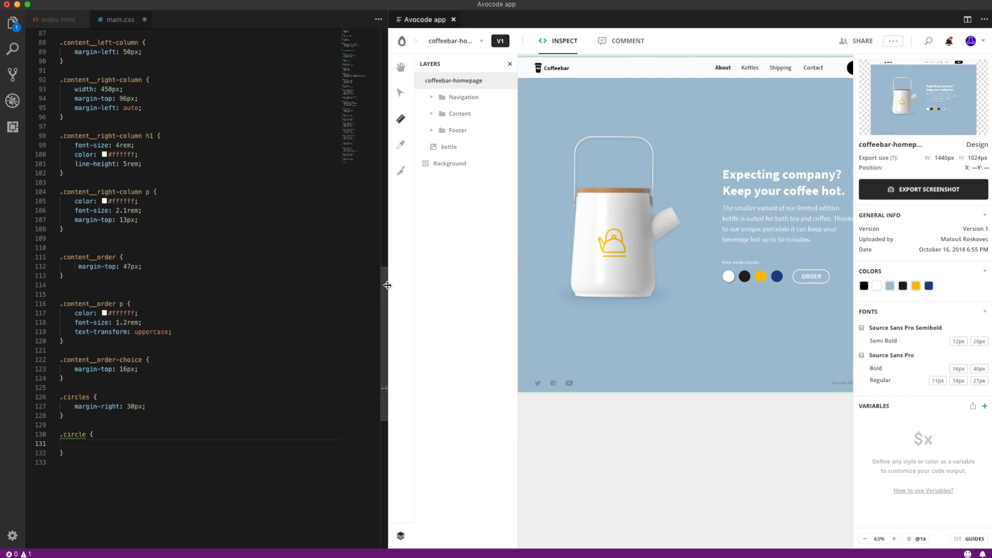
left_click_drag(386, 285, 279, 281)
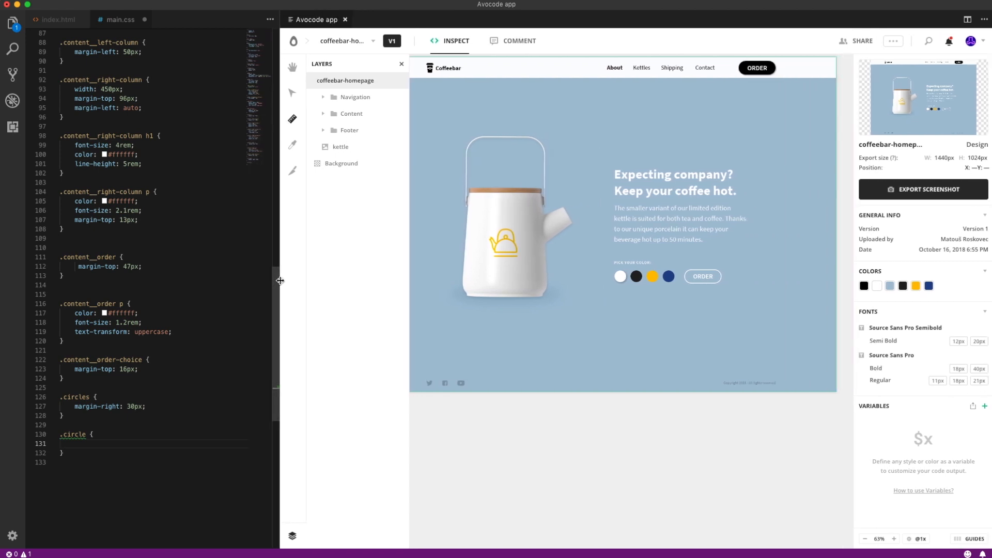
left_click(621, 277)
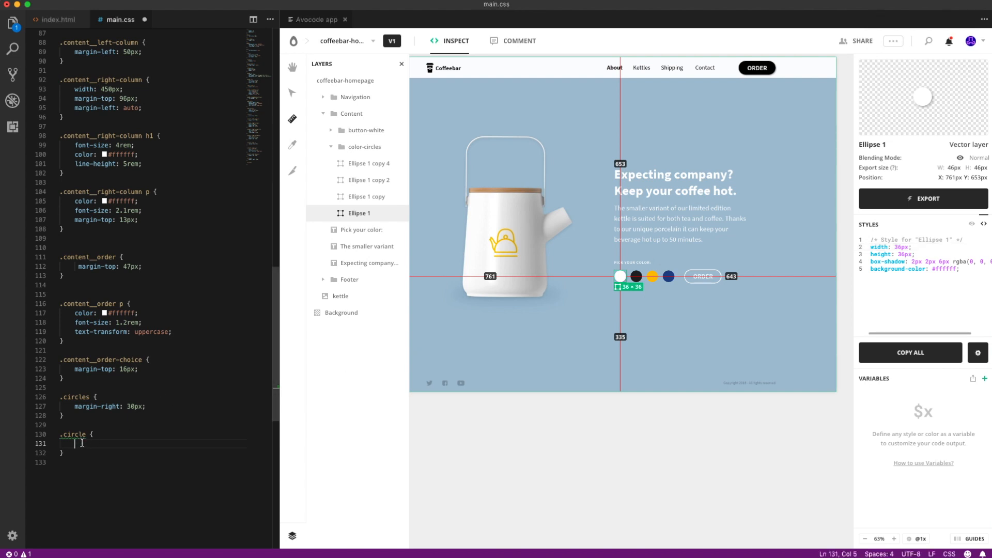
Step: Add width: 36px and height: 36px to .circle, copying the width from Avocode
type("w")
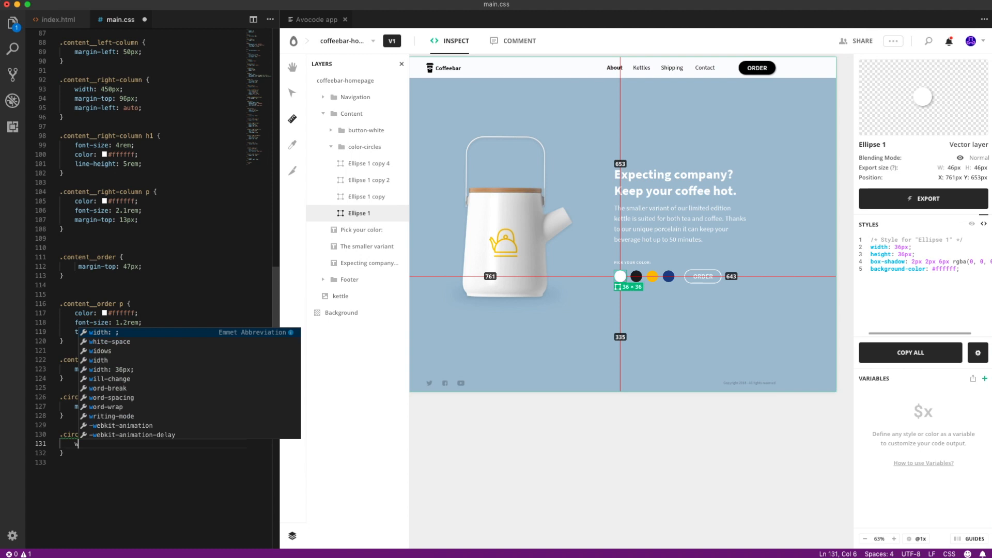
type("idth: 36px;")
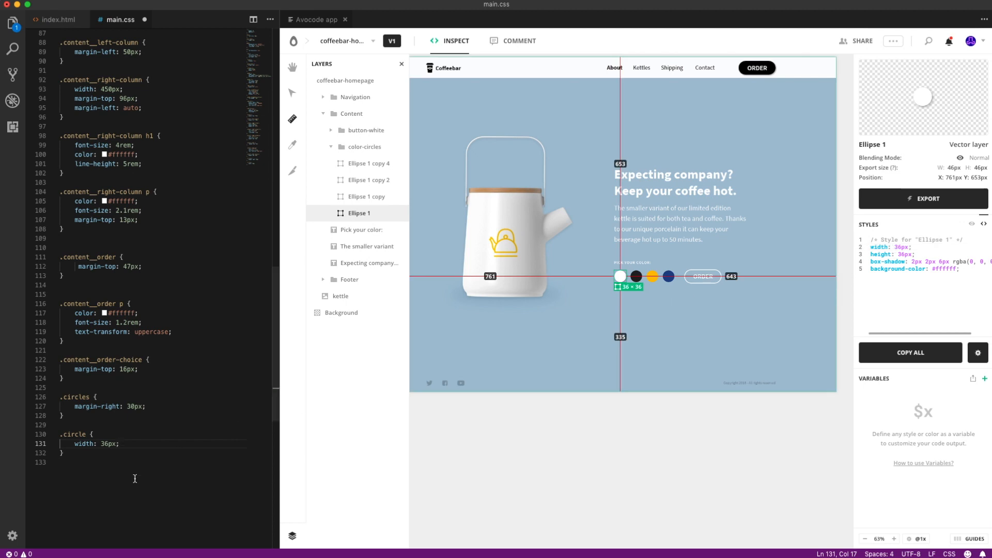
type("height: 36px;")
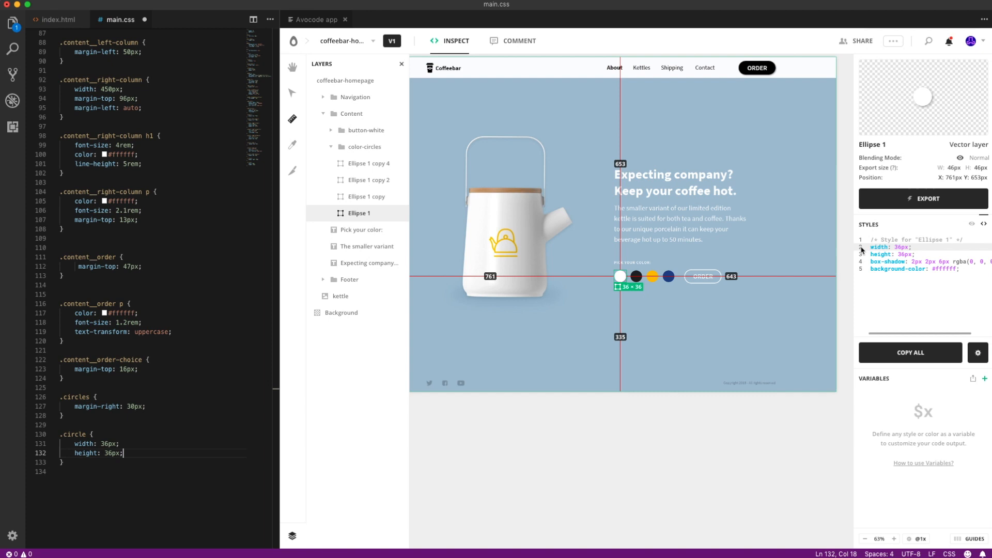
left_click(910, 353)
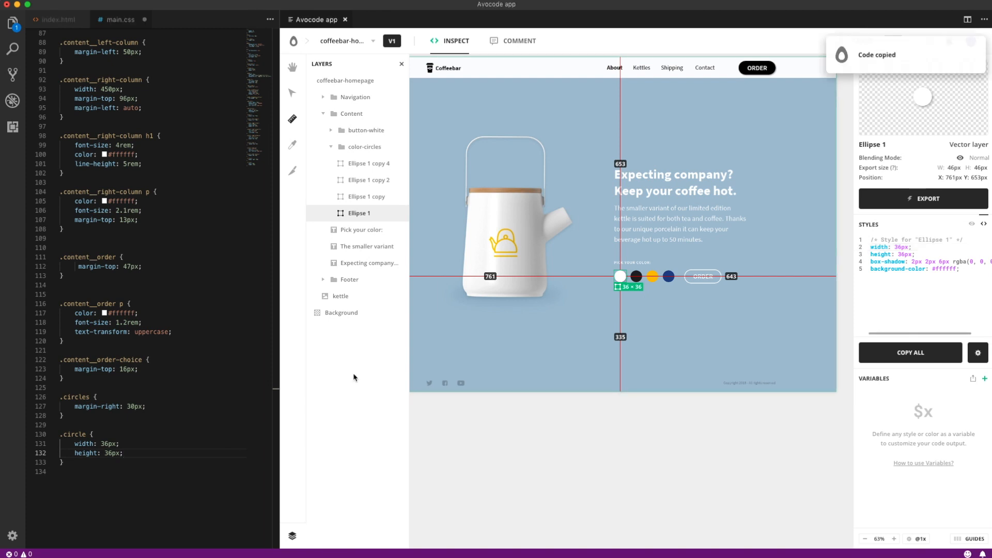
type("width: 36px;")
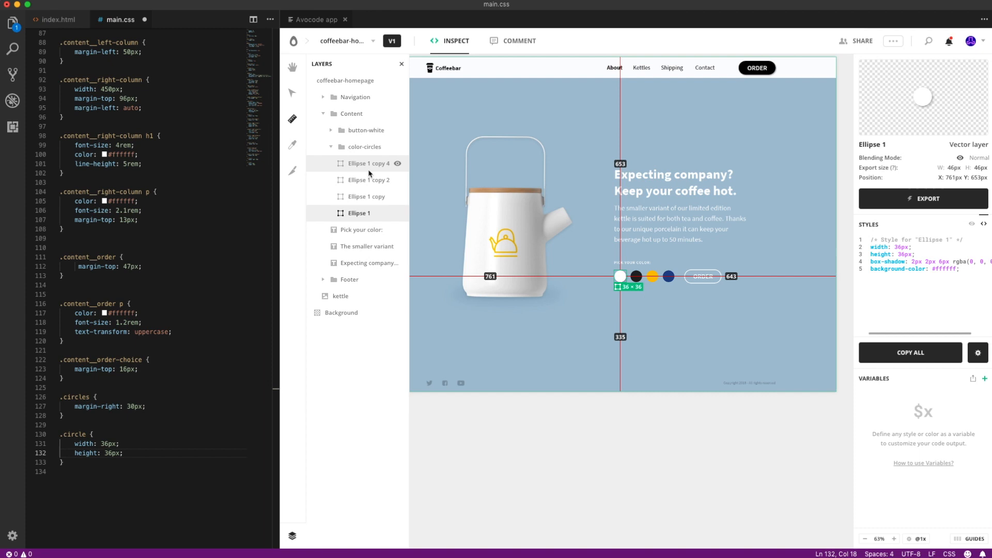
mouse_move(367, 246)
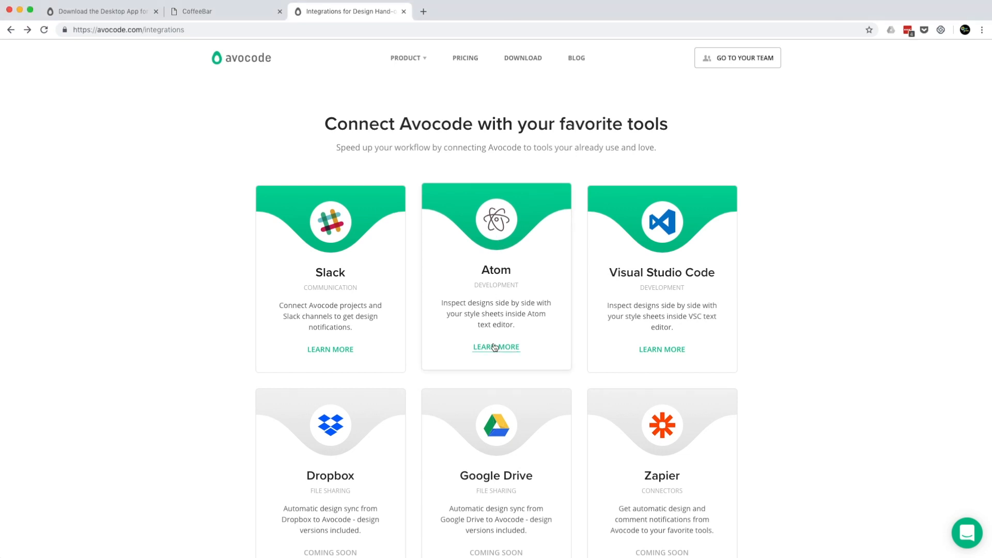
mouse_move(496, 346)
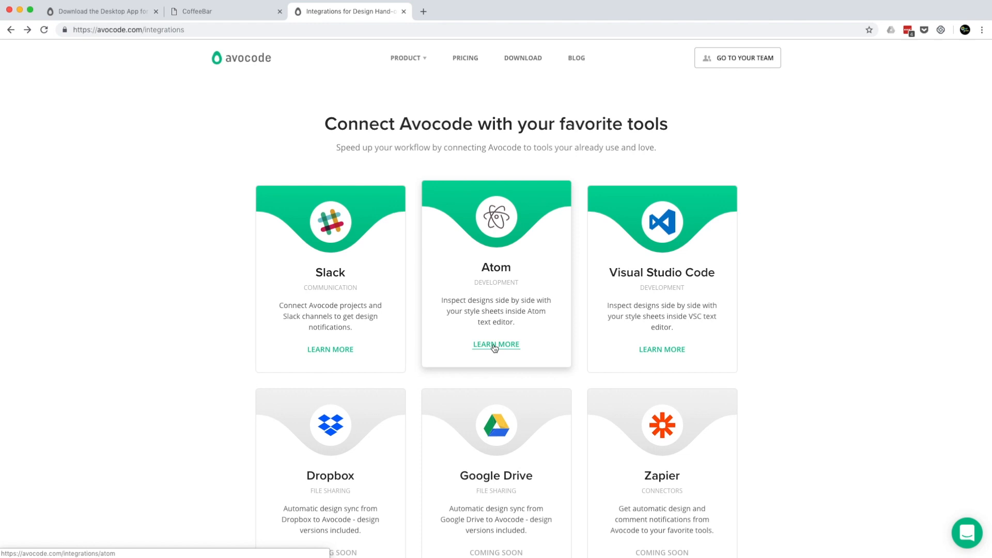
mouse_move(465, 113)
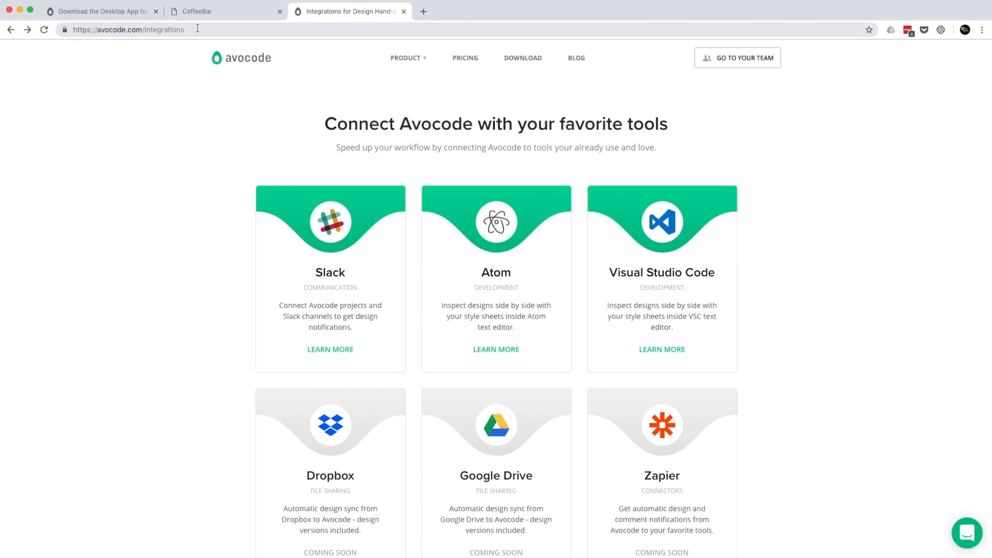
mouse_move(496, 316)
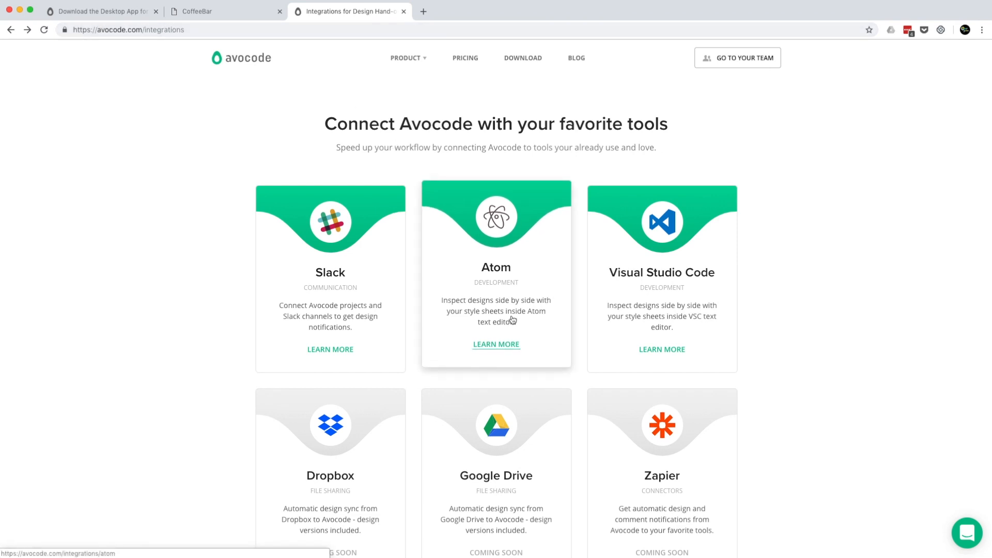
mouse_move(662, 310)
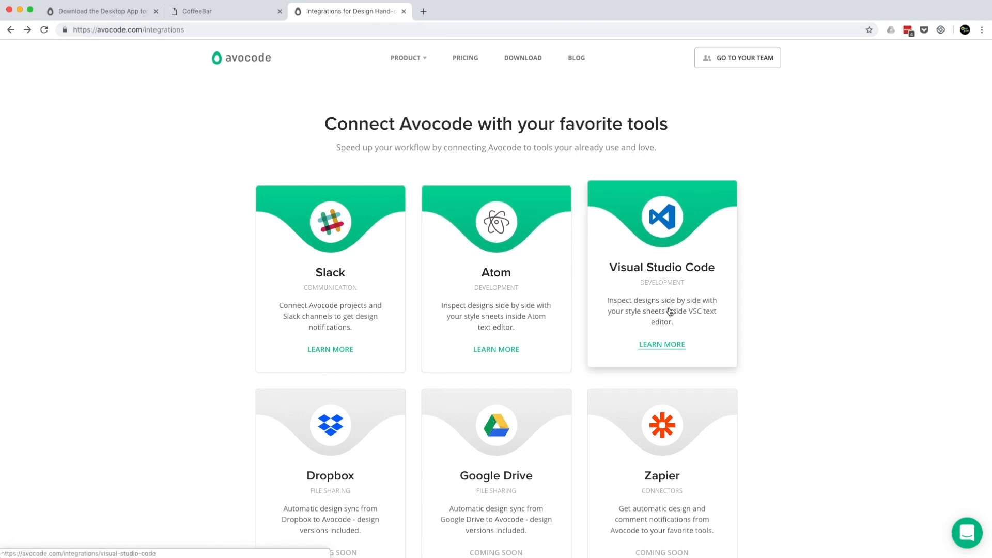